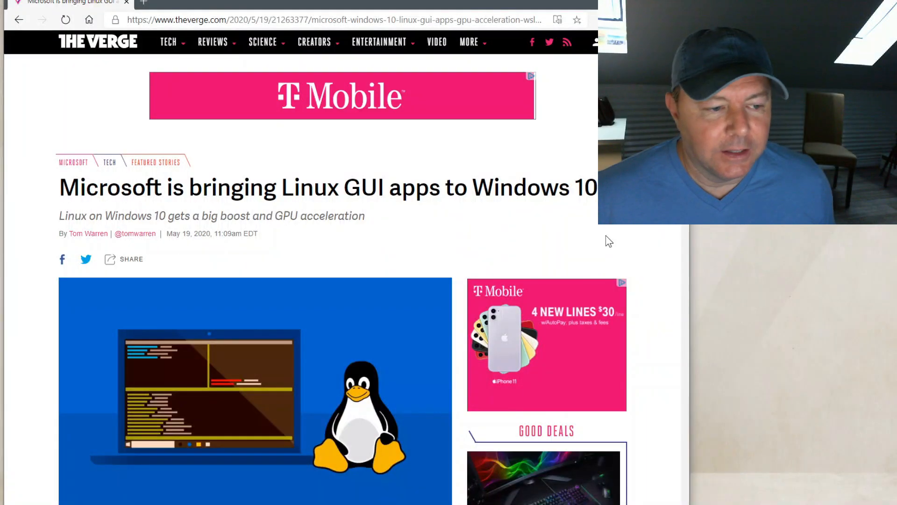
{"action": "scroll", "scroll_direction": "down", "scroll_amount": 3}
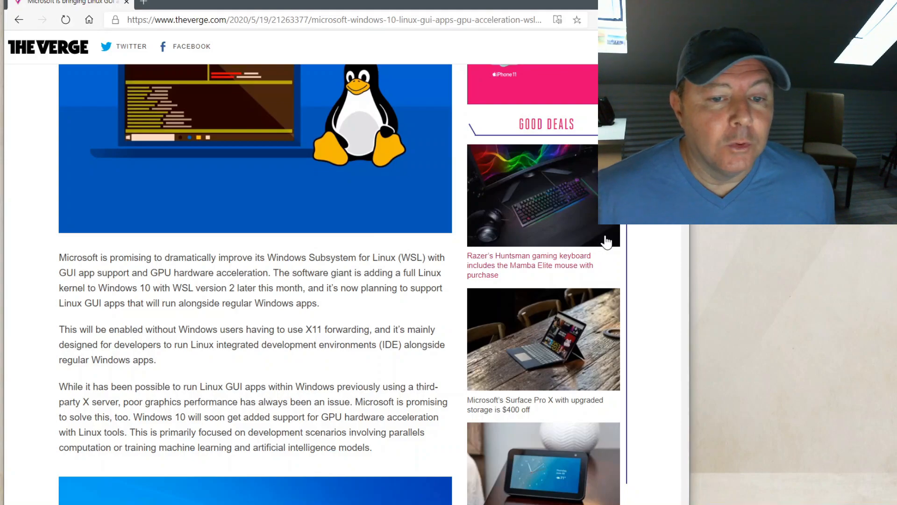
{"action": "scroll", "scroll_direction": "down", "scroll_amount": 3}
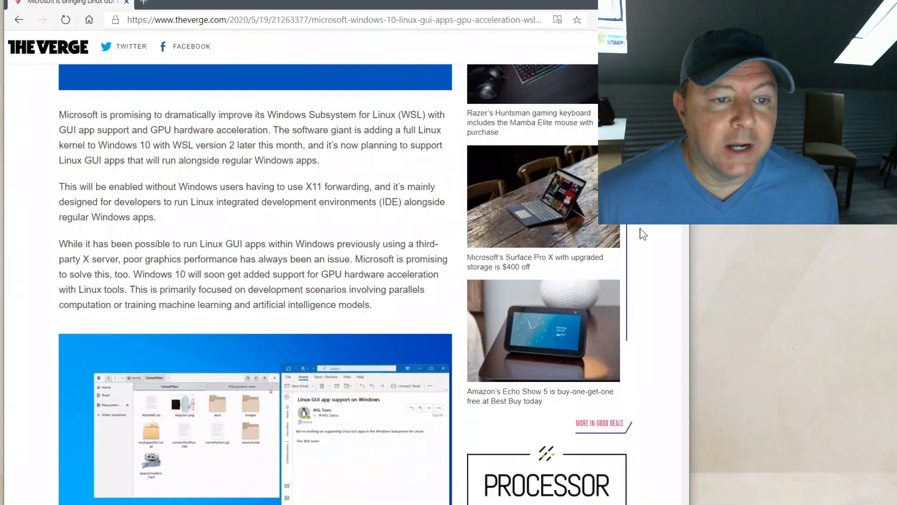
{"action": "scroll", "scroll_direction": "down", "scroll_amount": 3}
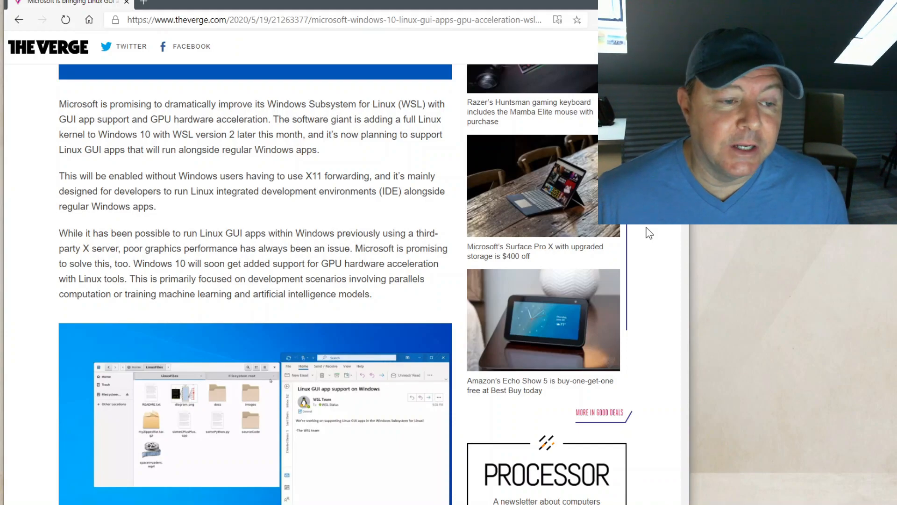
{"action": "scroll", "scroll_direction": "down", "scroll_amount": 3}
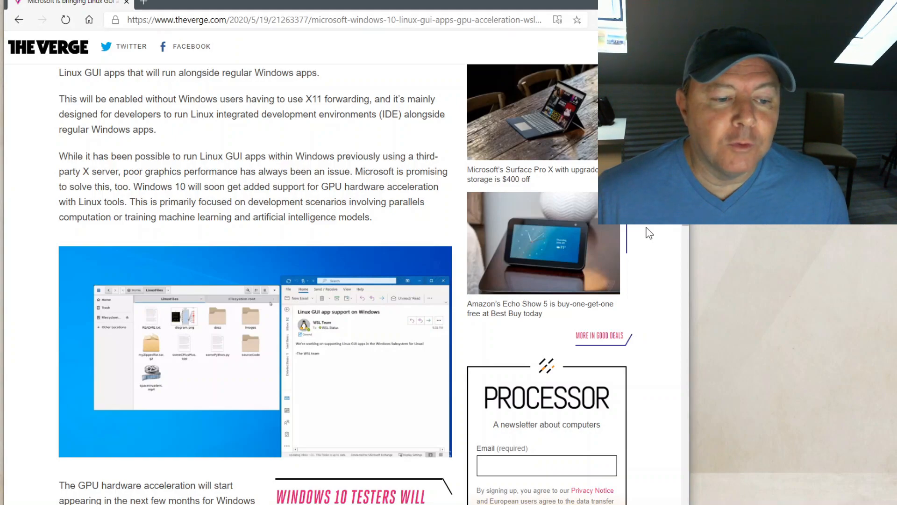
{"action": "scroll", "scroll_direction": "down", "scroll_amount": 3}
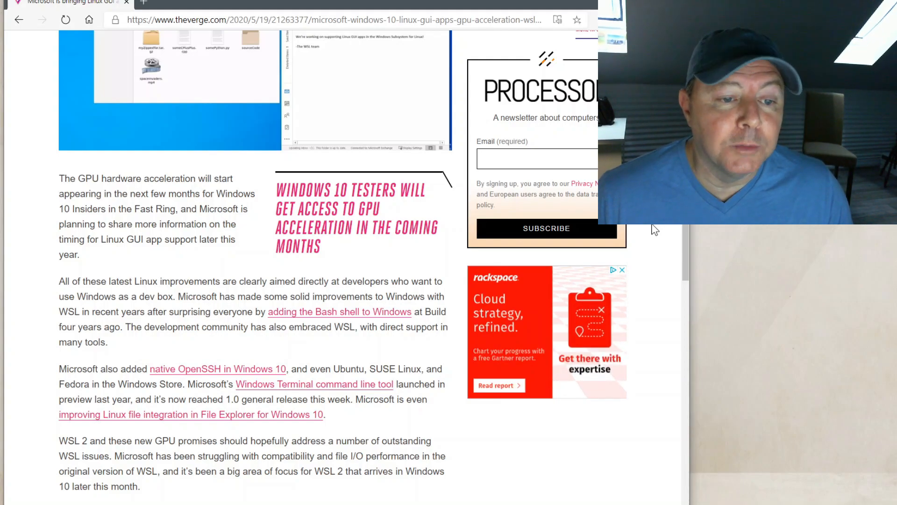
{"action": "scroll", "scroll_direction": "down", "scroll_amount": 3}
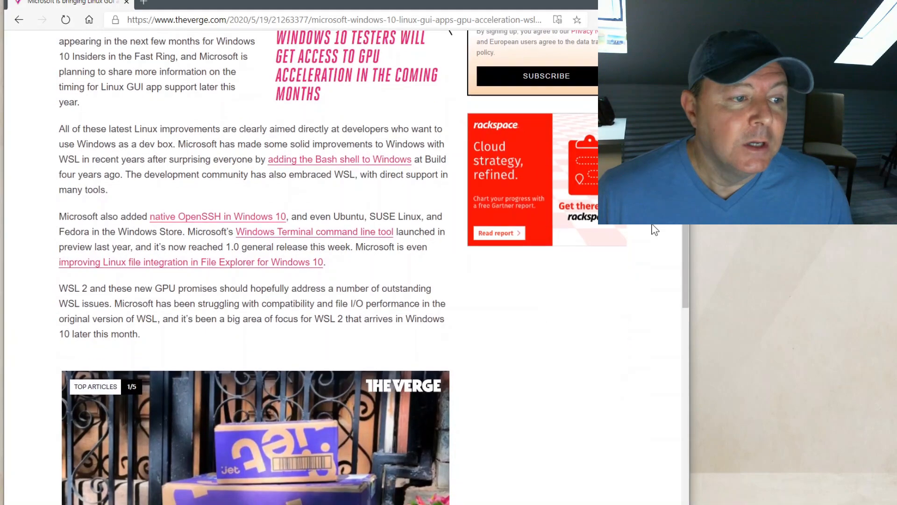